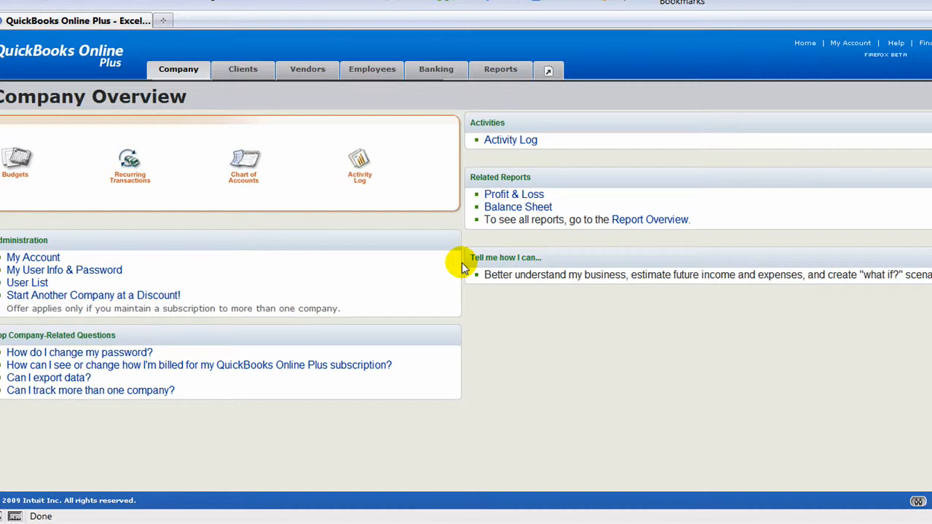
mouse_move(435, 357)
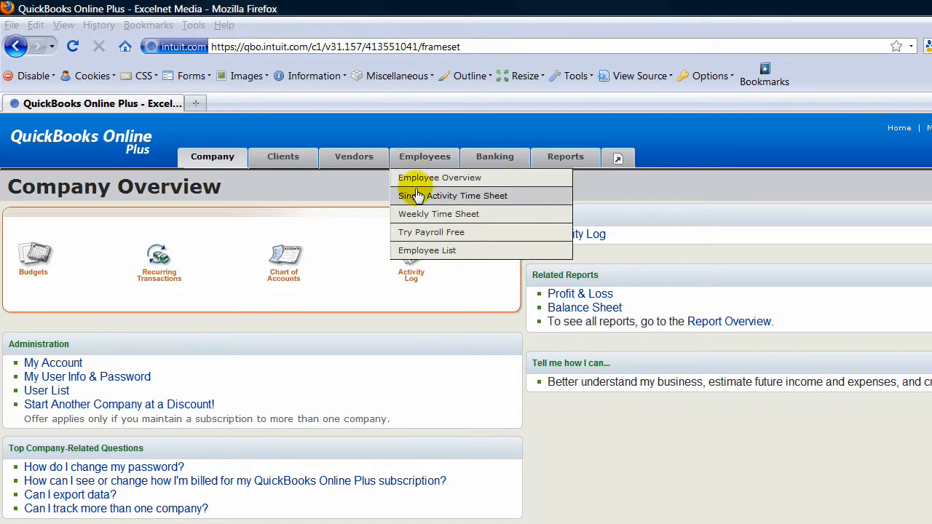
Open a blank Single Activity Time Sheet and type 'Lo' into the employee Name field.
click(453, 195)
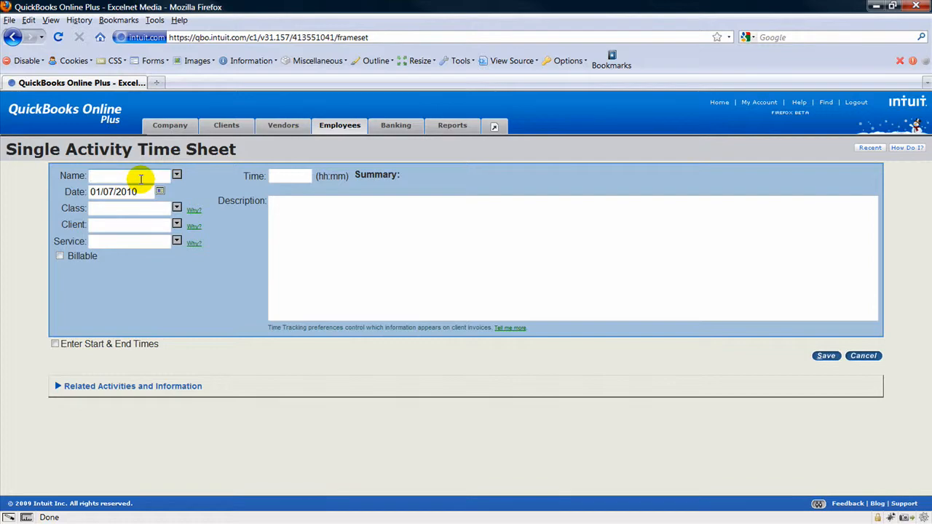
text(Louie Dugaduga)
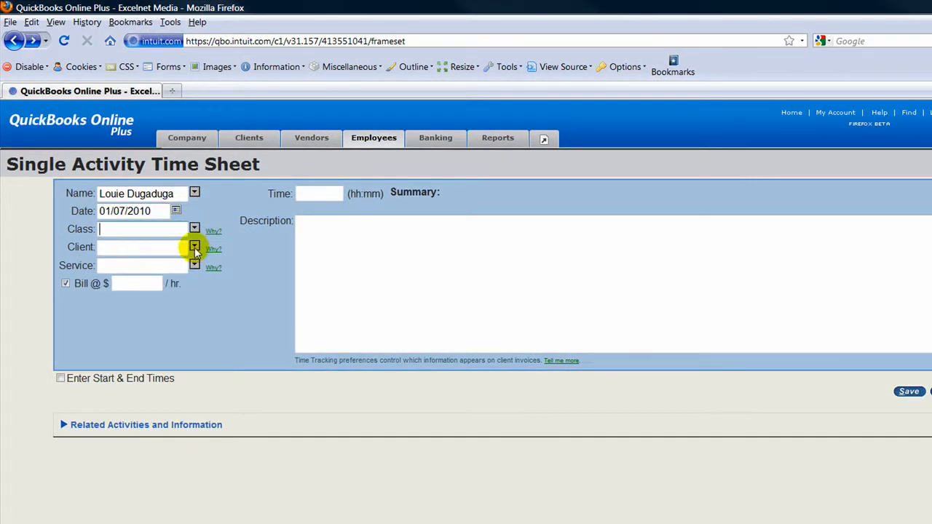
Choose America's Mortgage Store as the client, then open the service list.
click(194, 247)
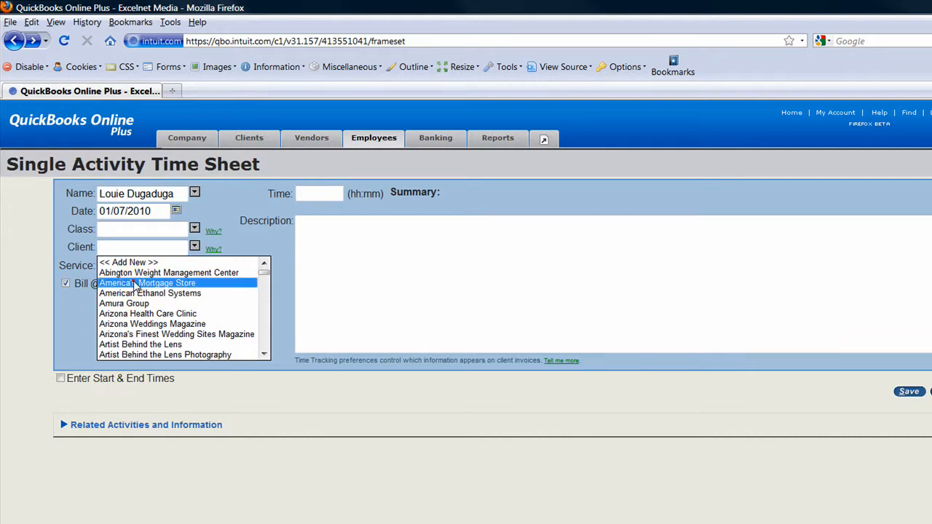
click(148, 283)
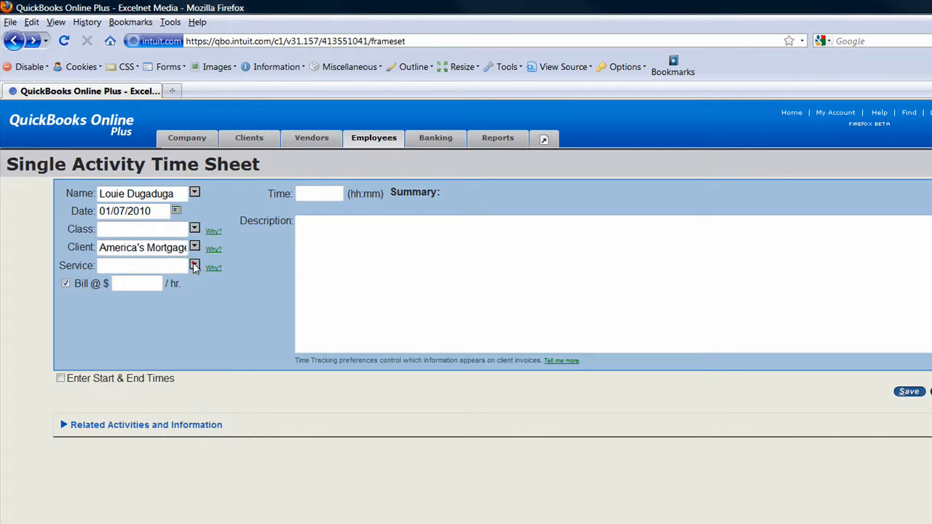
click(195, 265)
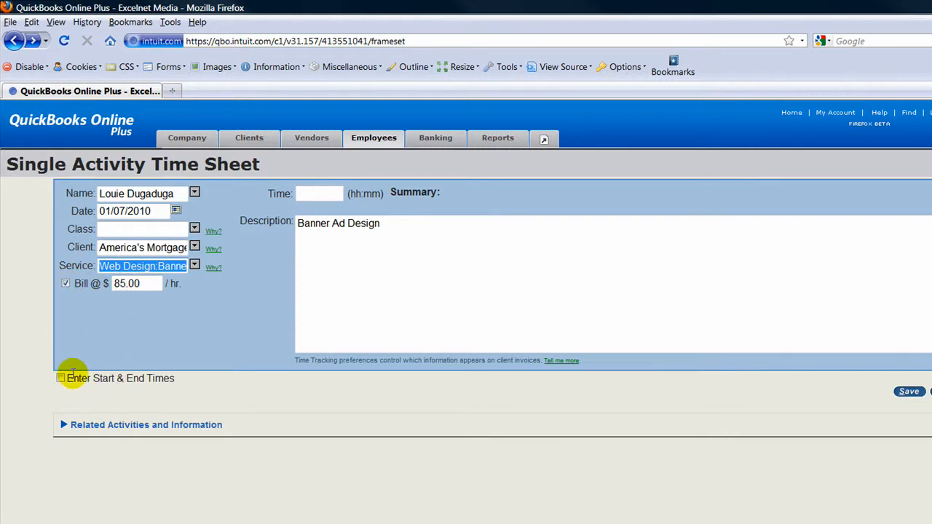
Turn on start and end times and replace the description with 'made banner for America's Mortgage Store'.
click(61, 378)
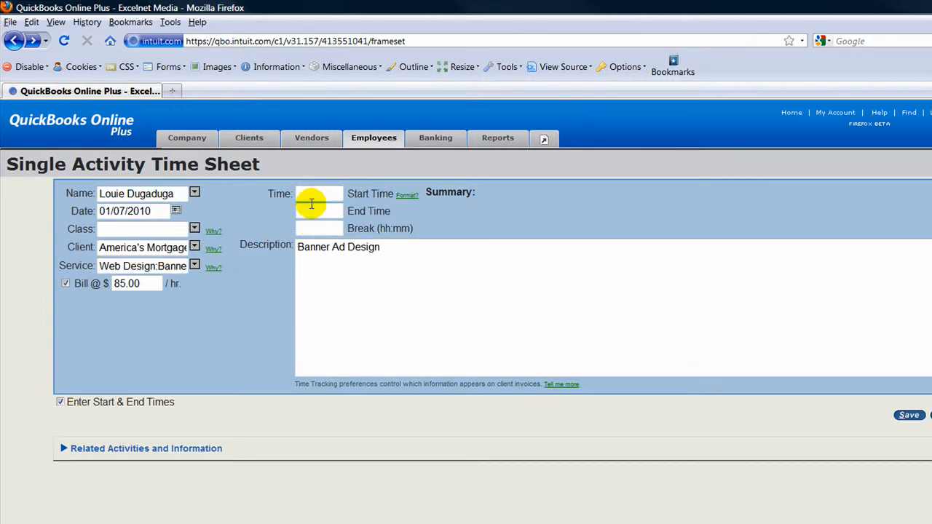
mouse_move(392, 252)
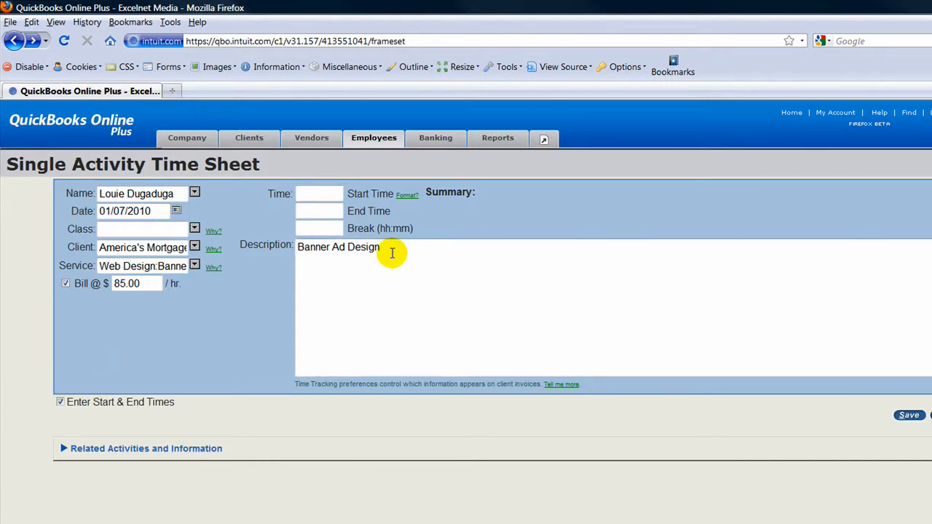
double_click(339, 247)
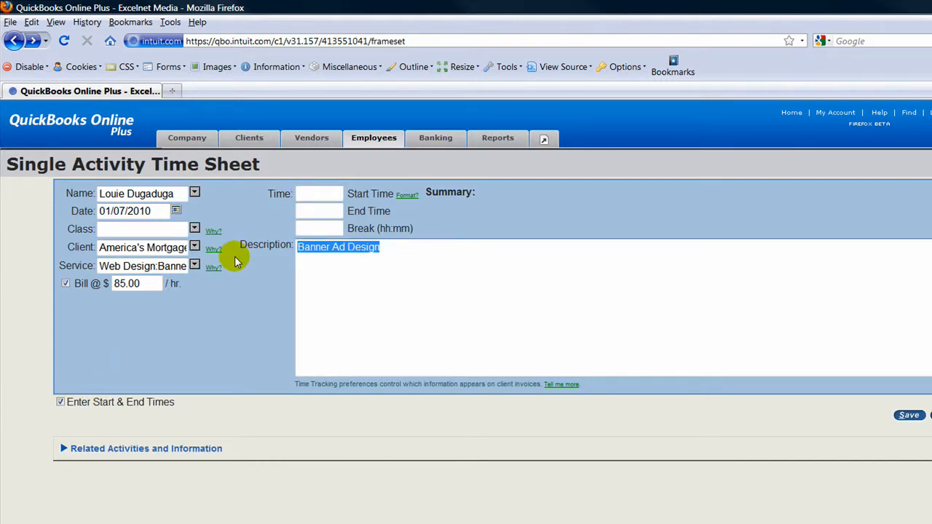
text(made)
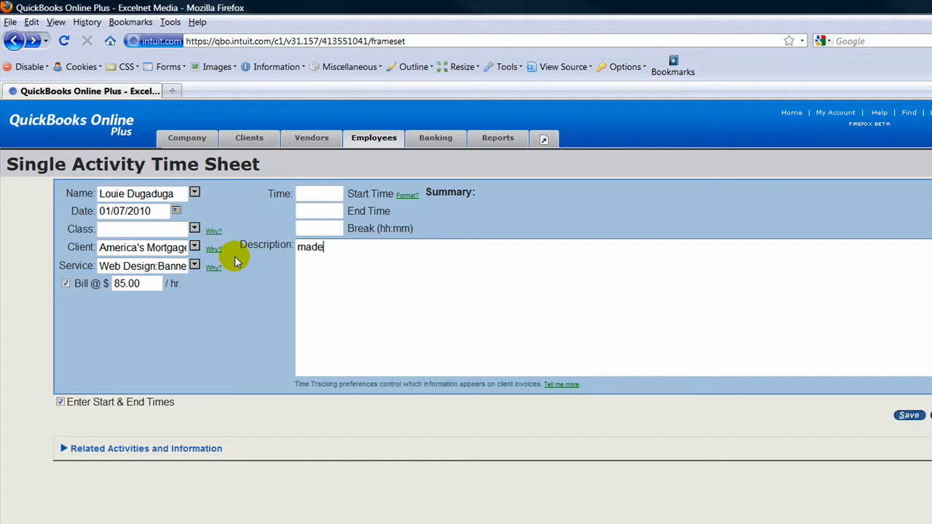
text(ba)
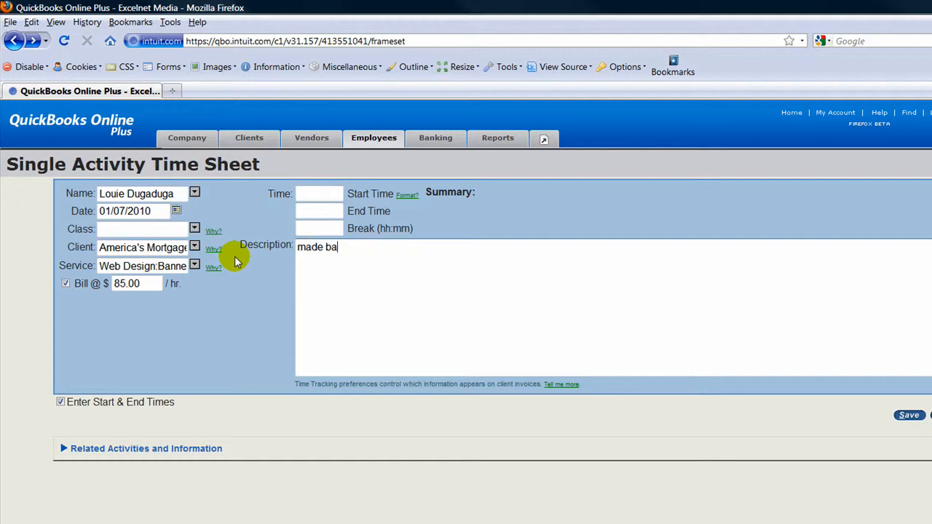
text(nner for Ameri)
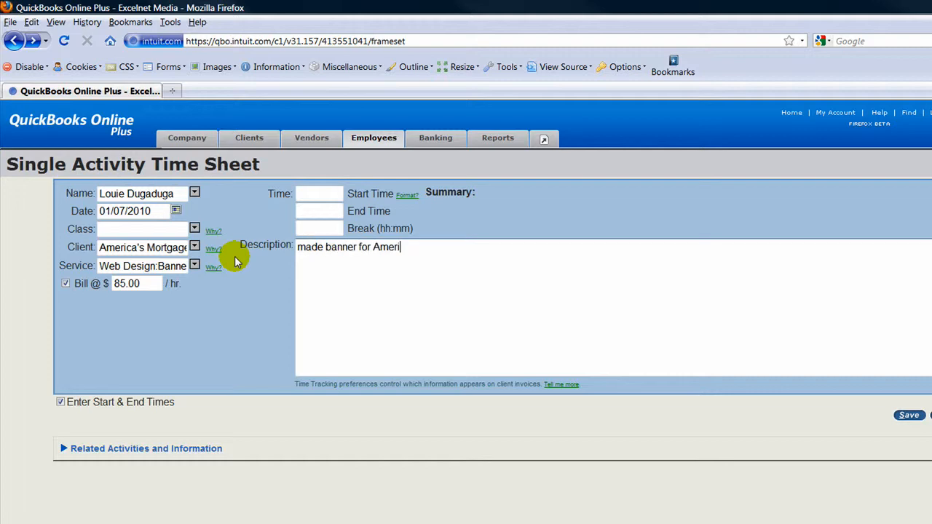
text(ca's Mortgage Store)
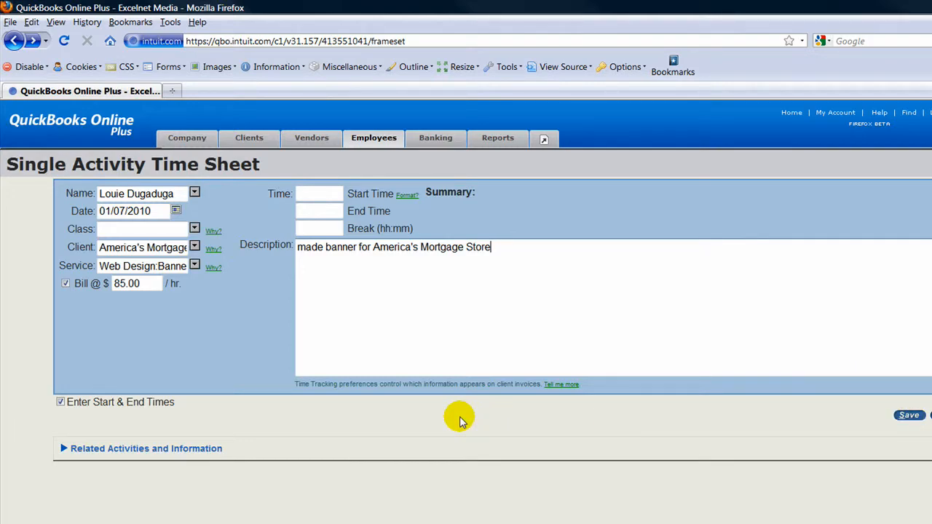
mouse_move(553, 232)
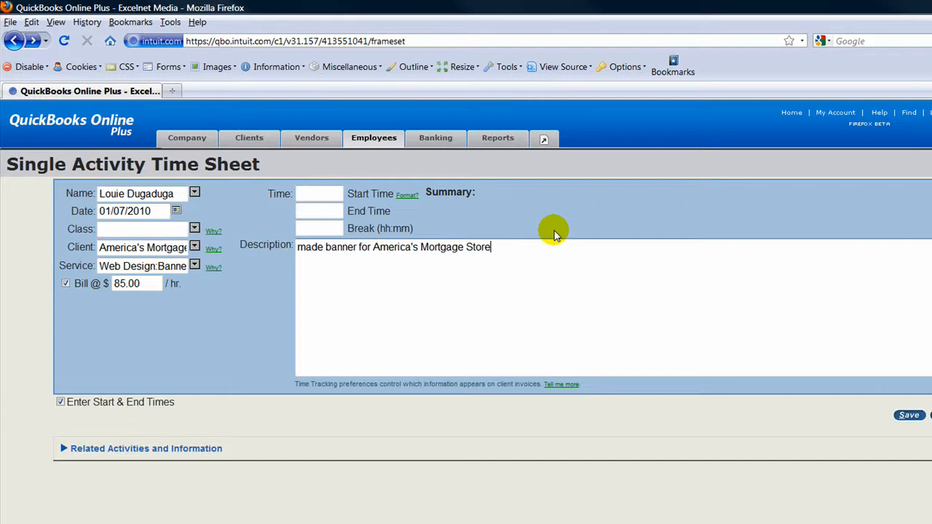
mouse_move(772, 59)
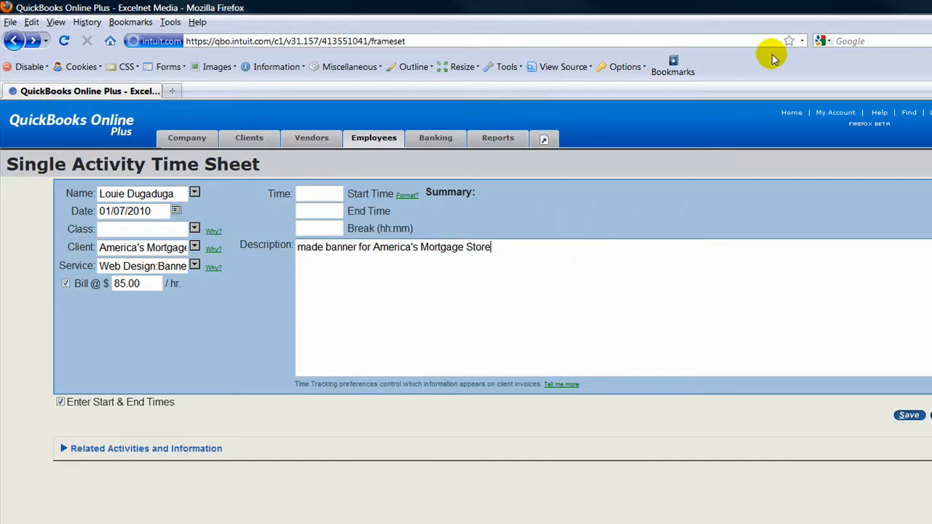